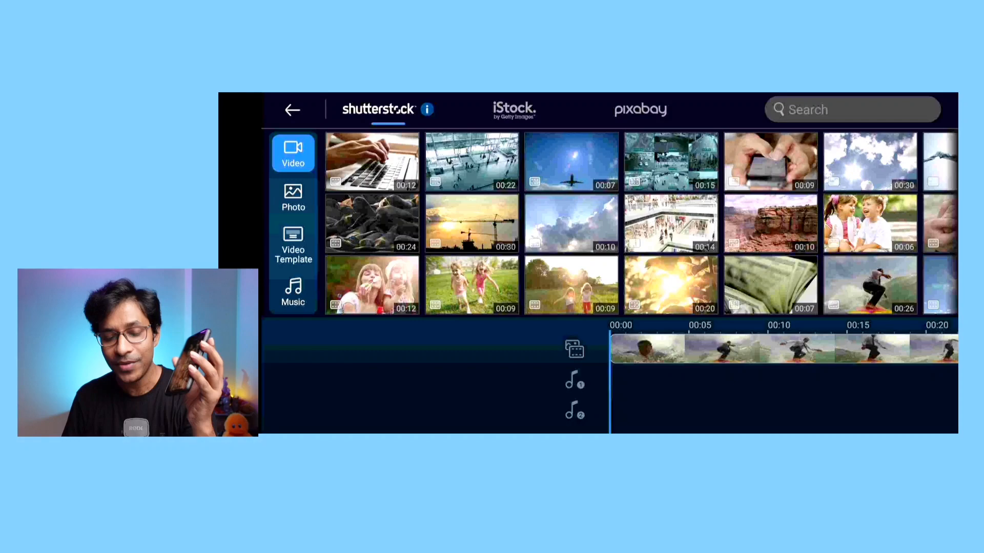
Show the Photo category with Stock Photo, Color Board and Google Drive sources
click(293, 199)
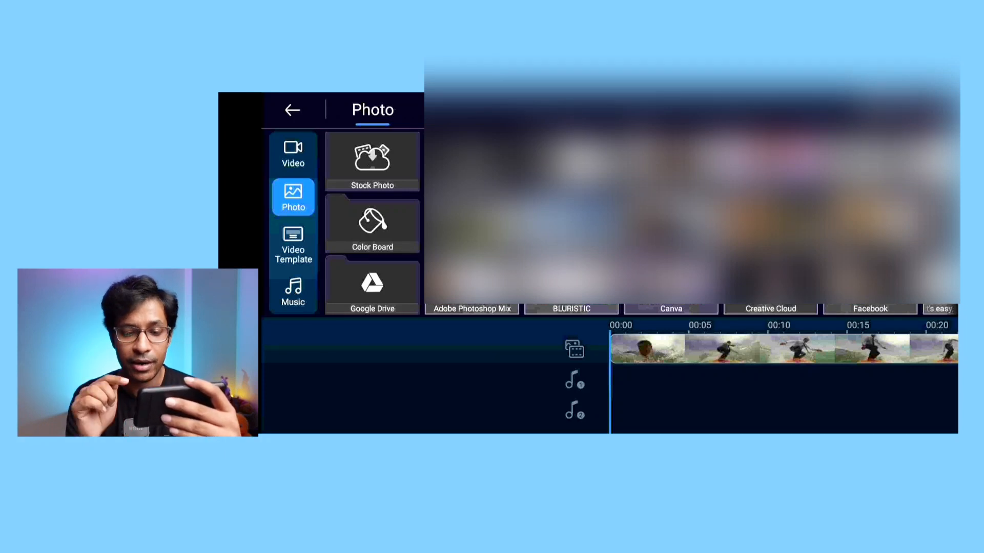
Return to the editor and play the surfing clip, pausing near 00:10 where the surfer stands
click(292, 110)
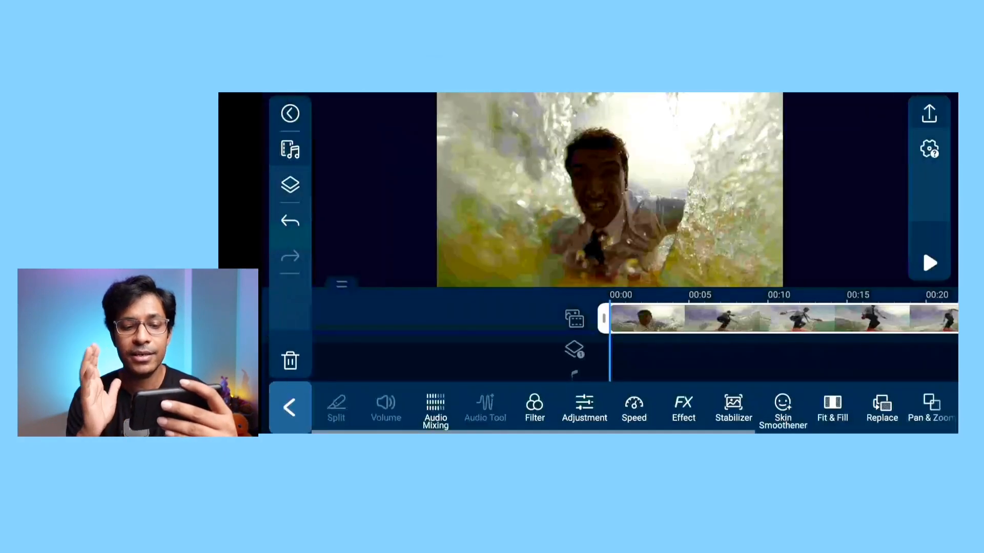
click(927, 262)
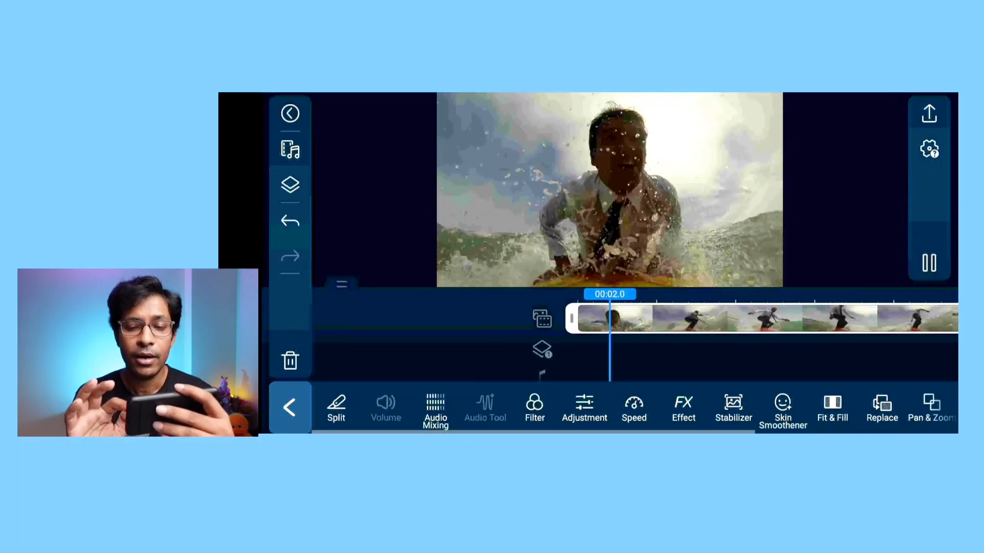
click(929, 262)
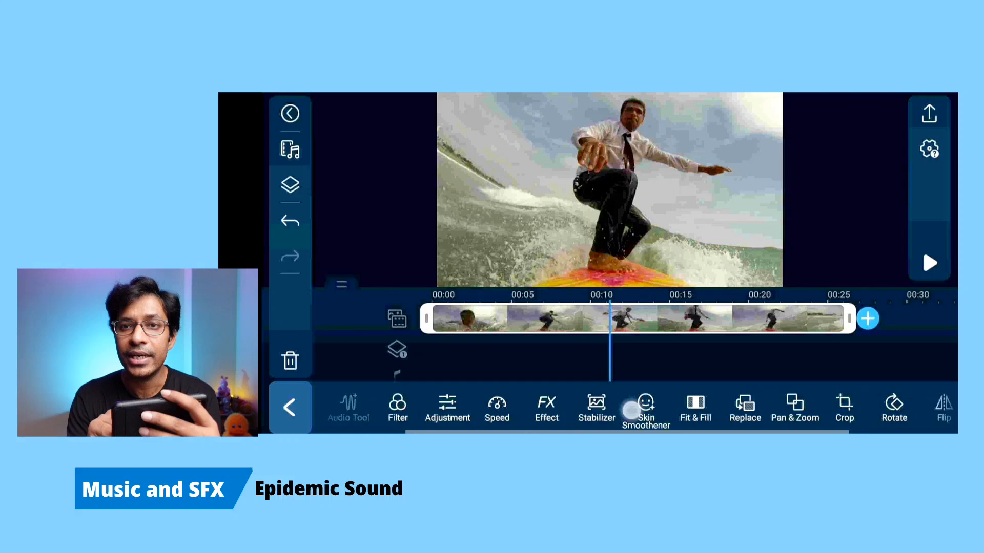
Insert a freeze frame of the surfer into the main track at the ten-second playhead
scroll(left, 3)
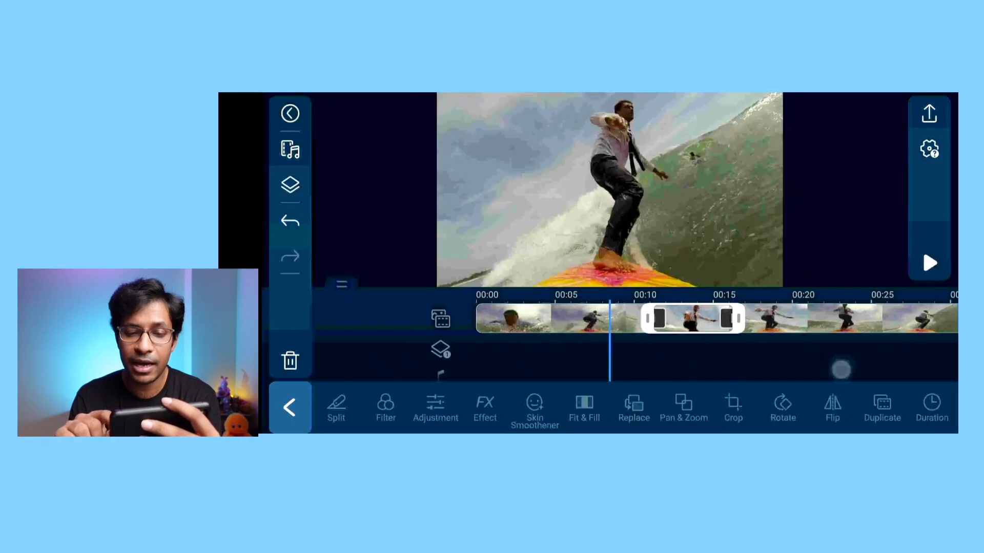
Duplicate the freeze frame segment onto the overlay (PiP) track beneath the original
click(929, 261)
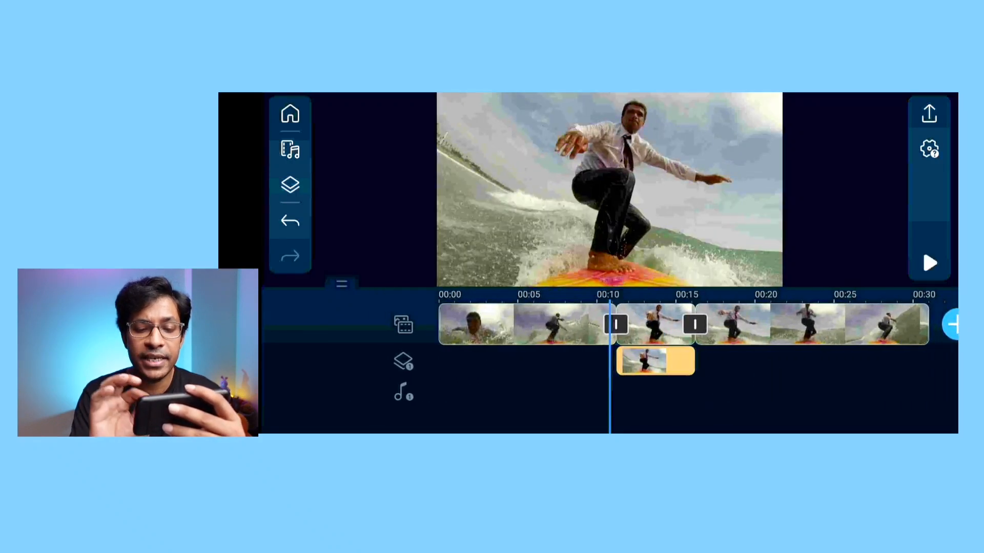
Select the overlay copy of the freeze frame to show its toolbar
click(655, 361)
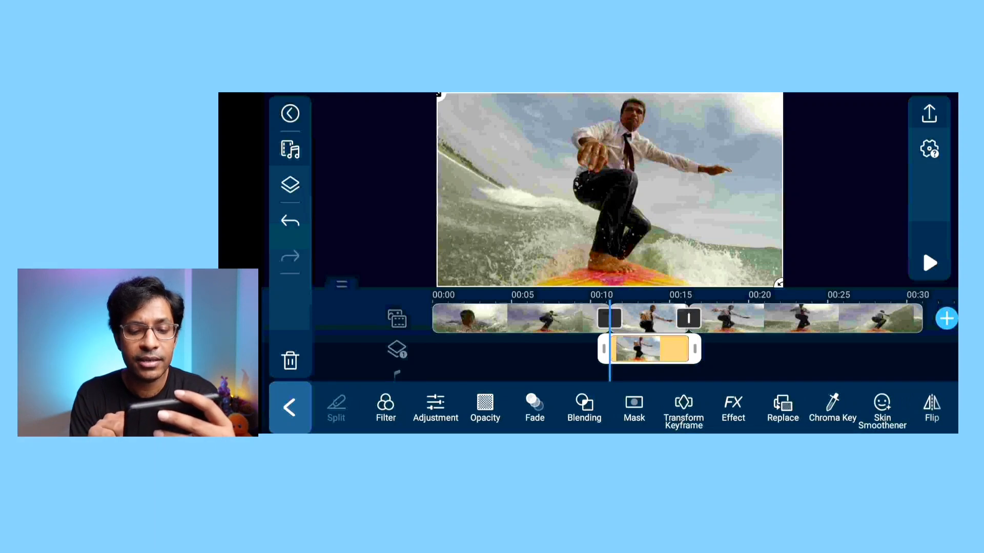
Add a starting transform keyframe at Position 0.5/0.5 and Scale 1.000
click(683, 407)
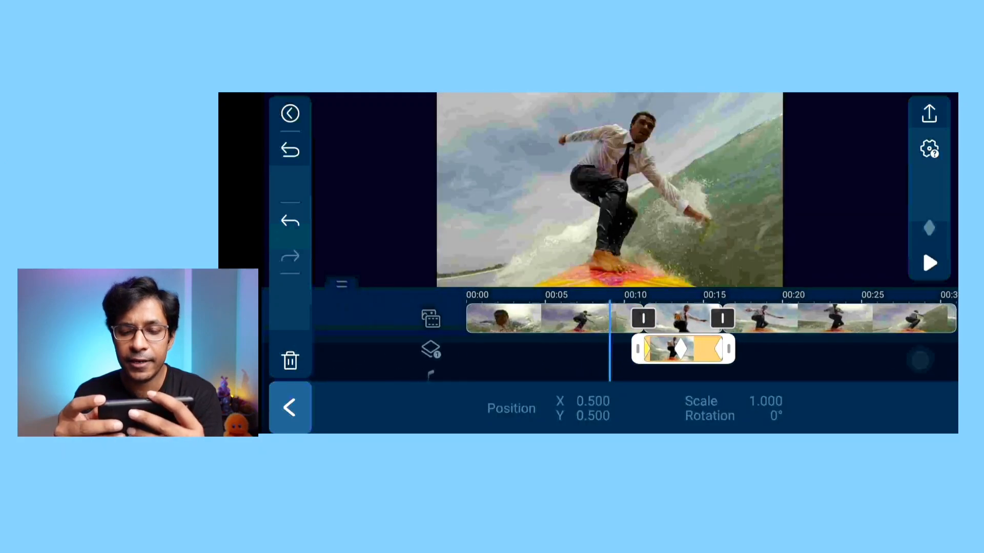
Add a second keyframe at scale 1.411 and Y 0.682, then preview the zoom
click(927, 263)
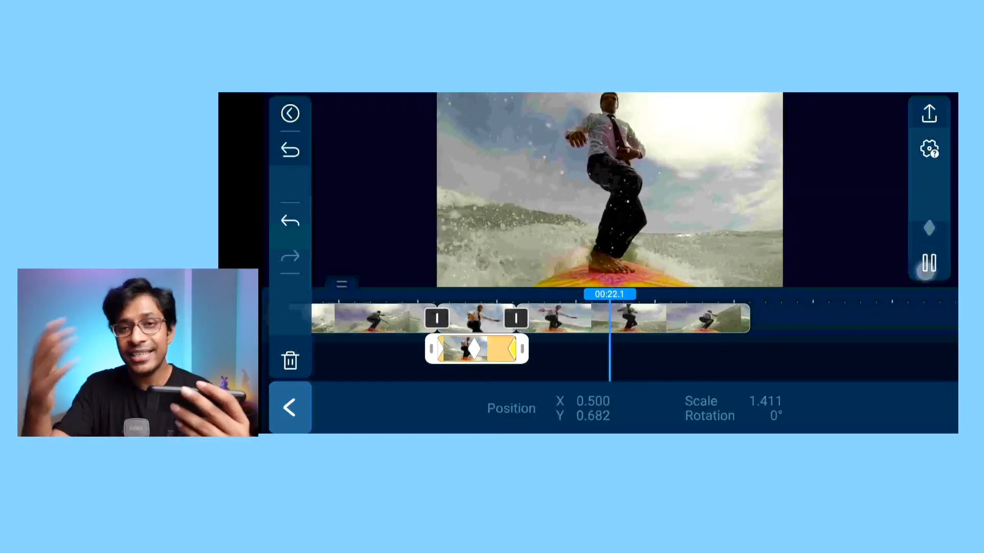
click(927, 265)
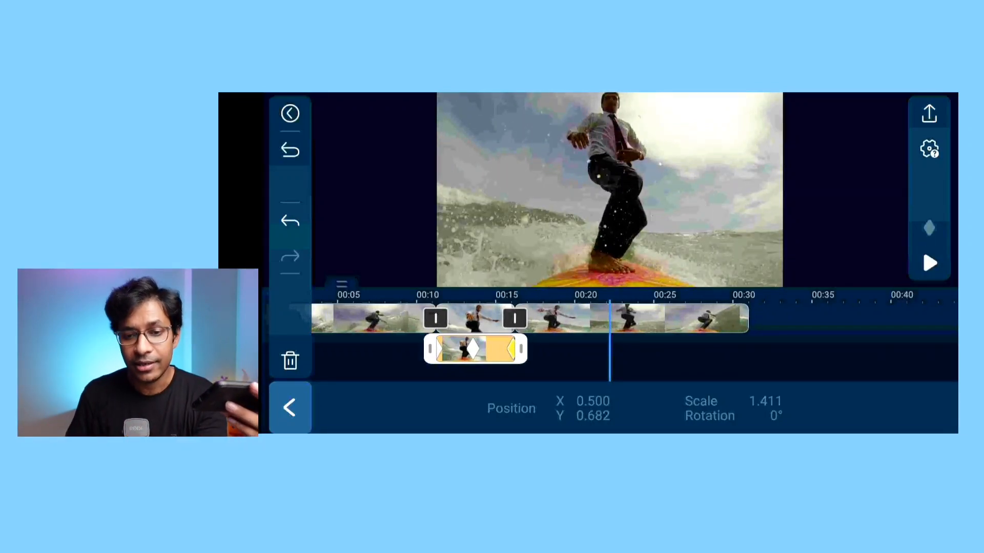